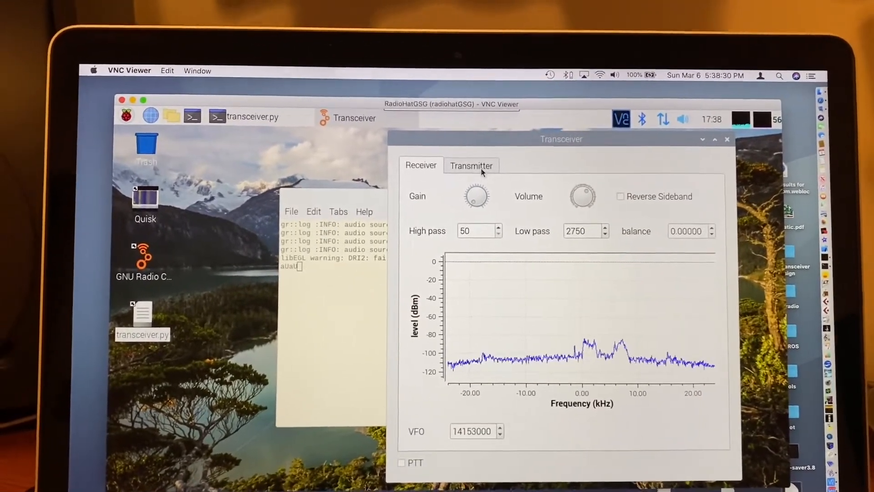
Step: Show the Transmitter page with its two-tone amplitude plot and 700 Hz / 1900 Hz tone settings
left_click(471, 165)
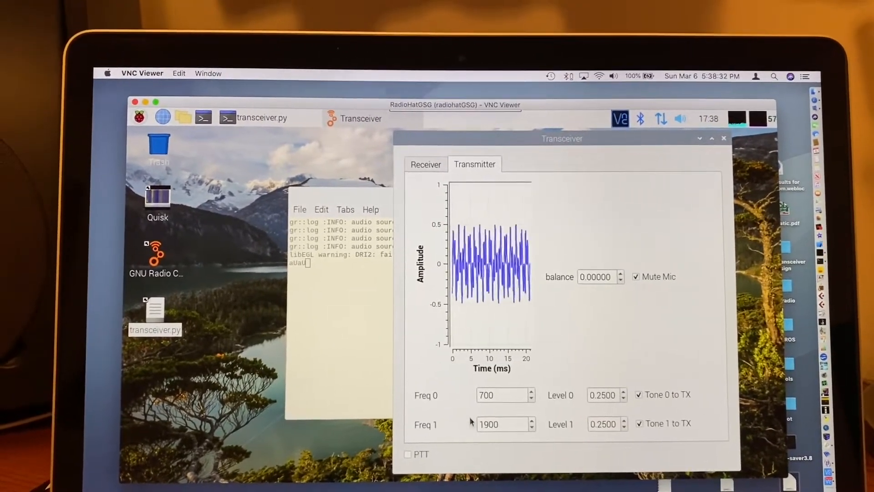